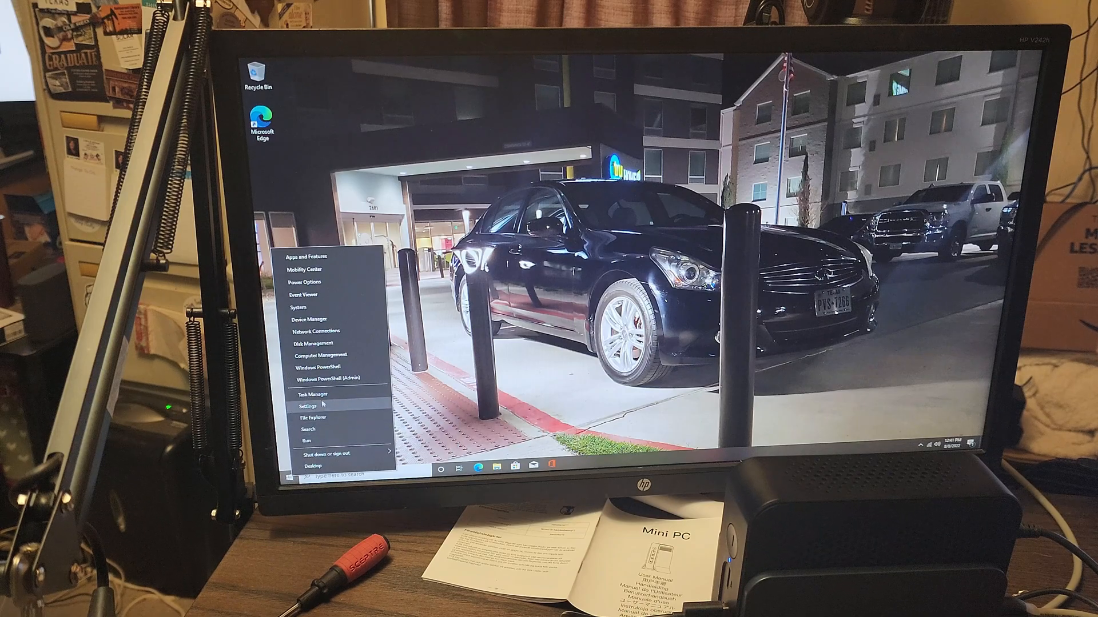
pyautogui.moveTo(316, 308)
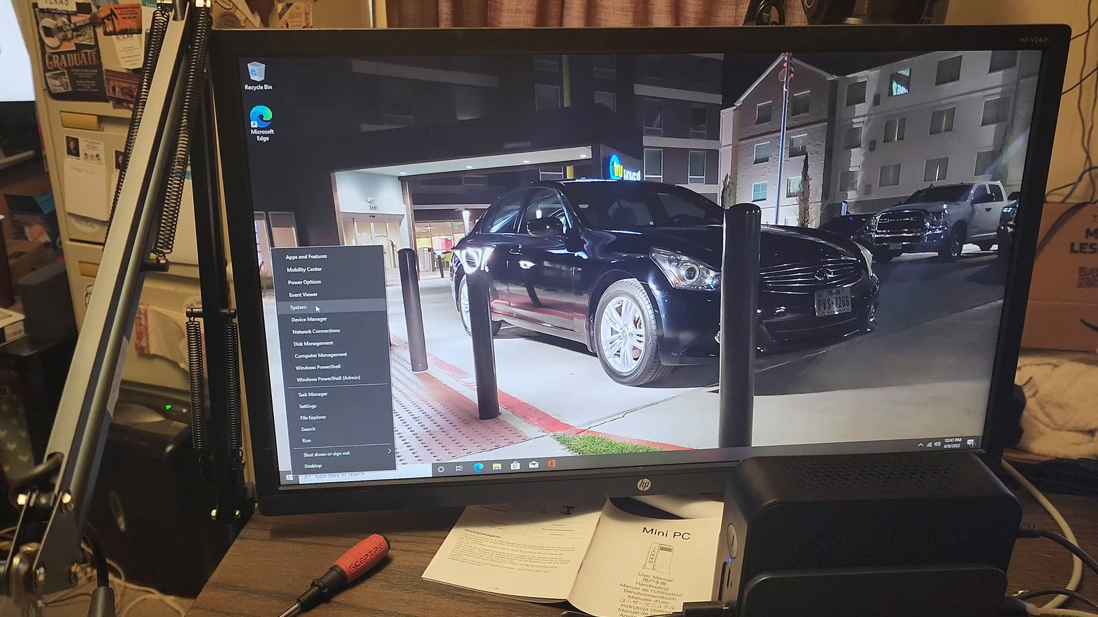
# Choose System from the Start context menu to show the mini PC's specifications.
pyautogui.click(295, 307)
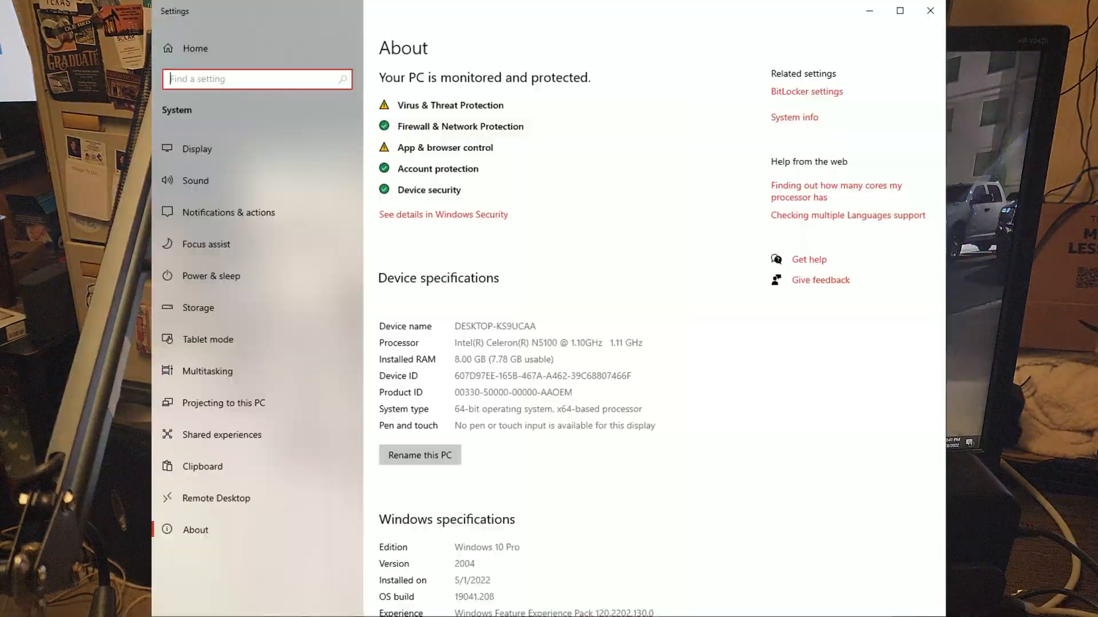